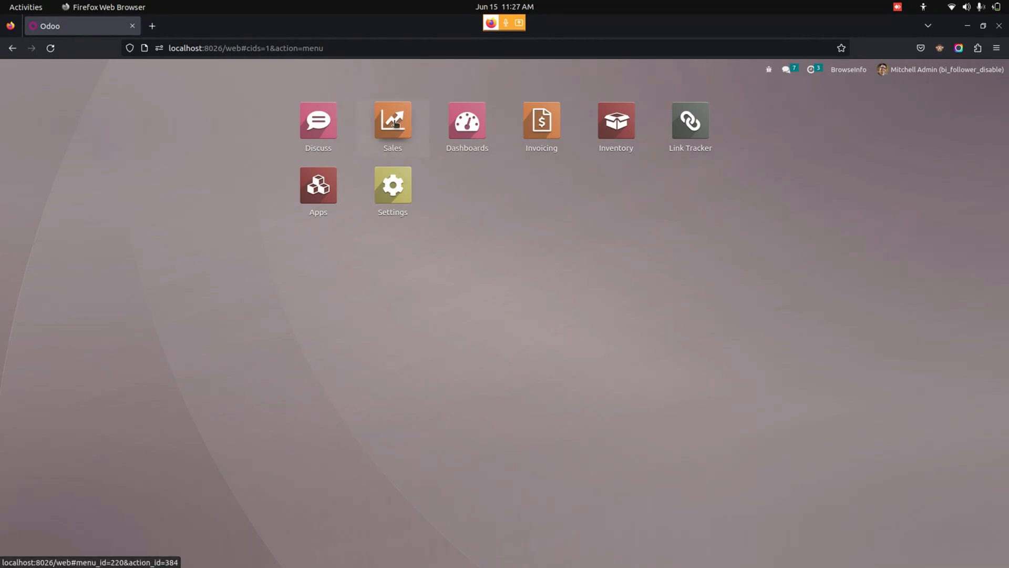
# Open the Sales app and bring up quotation S00025 for Ready Mat
pyautogui.click(392, 120)
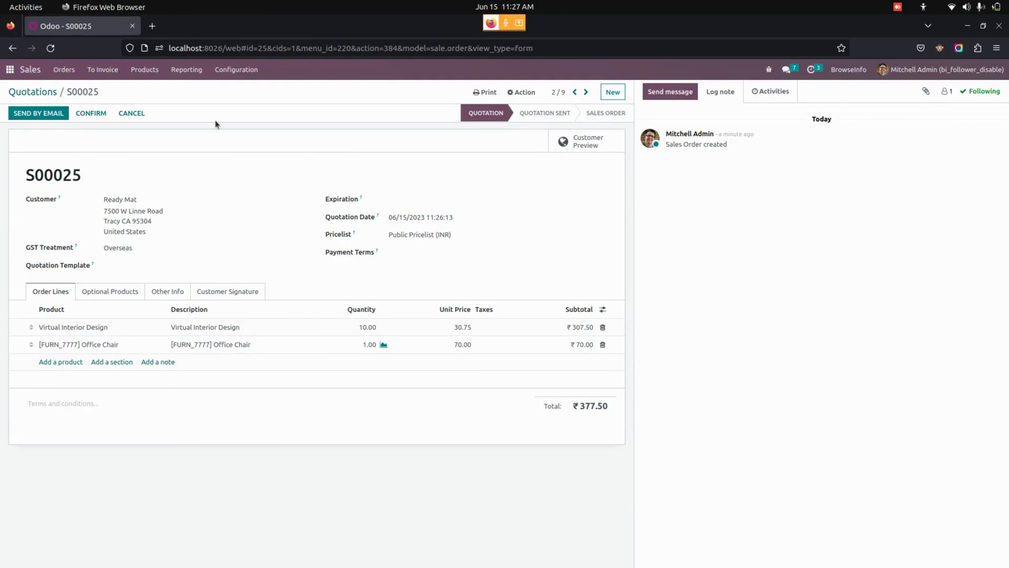
# Email quotation S00025 to Ready Mat via Send by Email
pyautogui.click(38, 113)
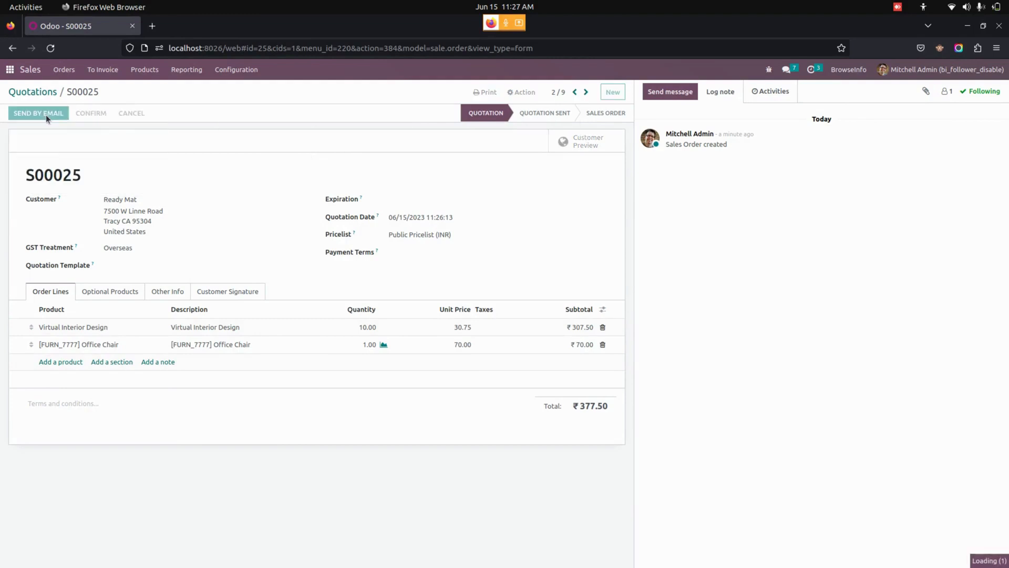
pyautogui.click(38, 113)
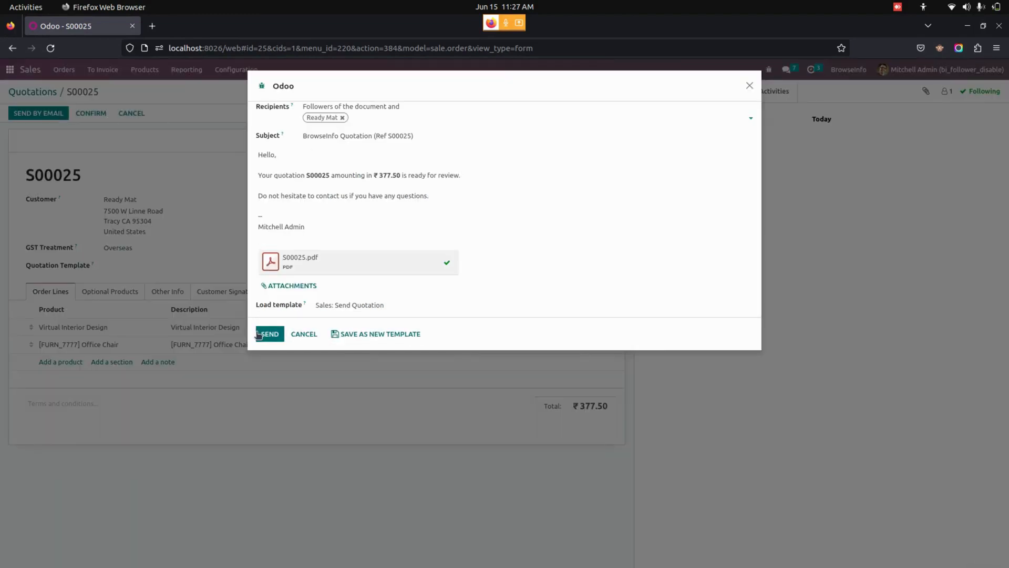
pyautogui.click(268, 334)
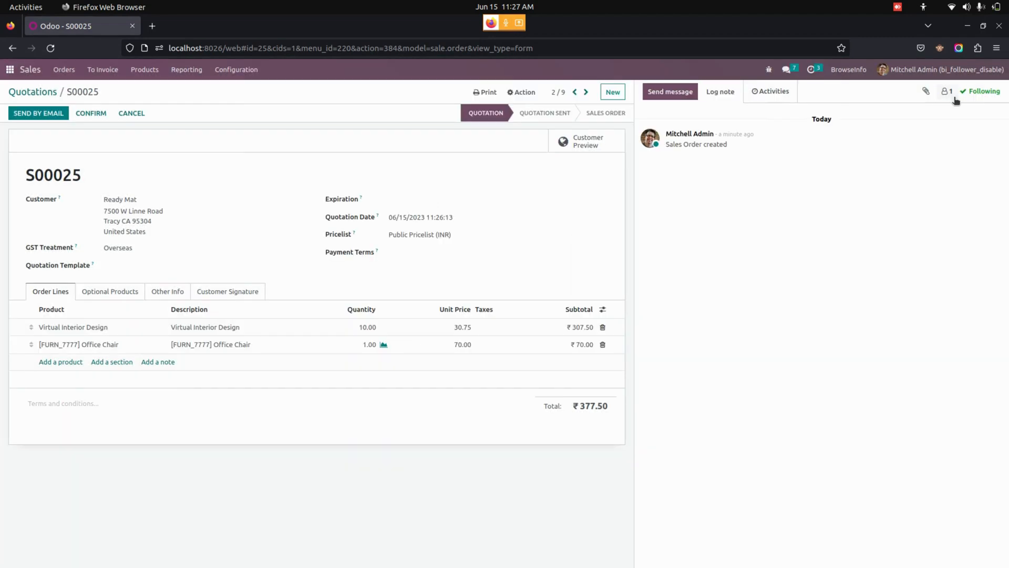
pyautogui.click(945, 90)
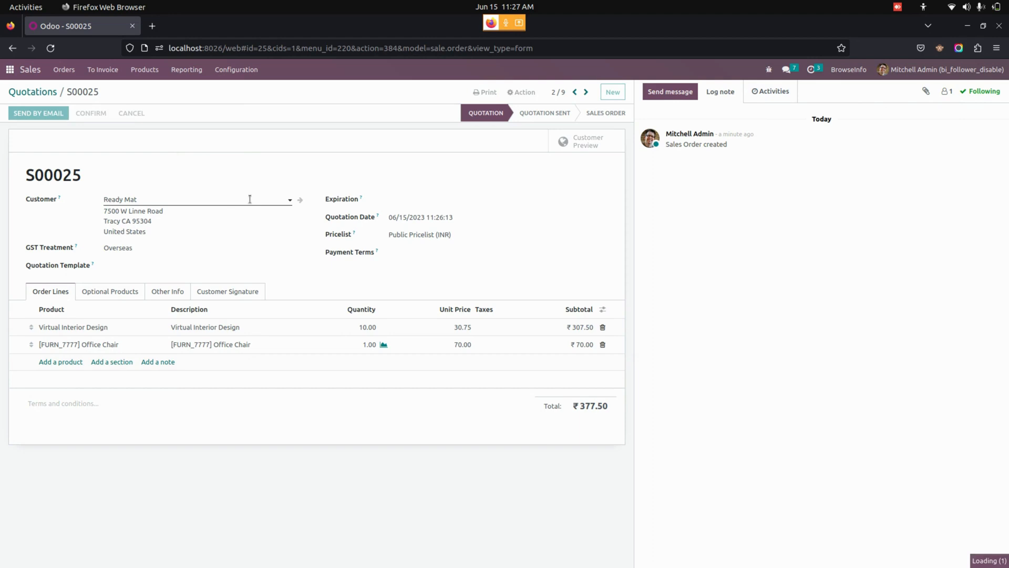
pyautogui.click(38, 113)
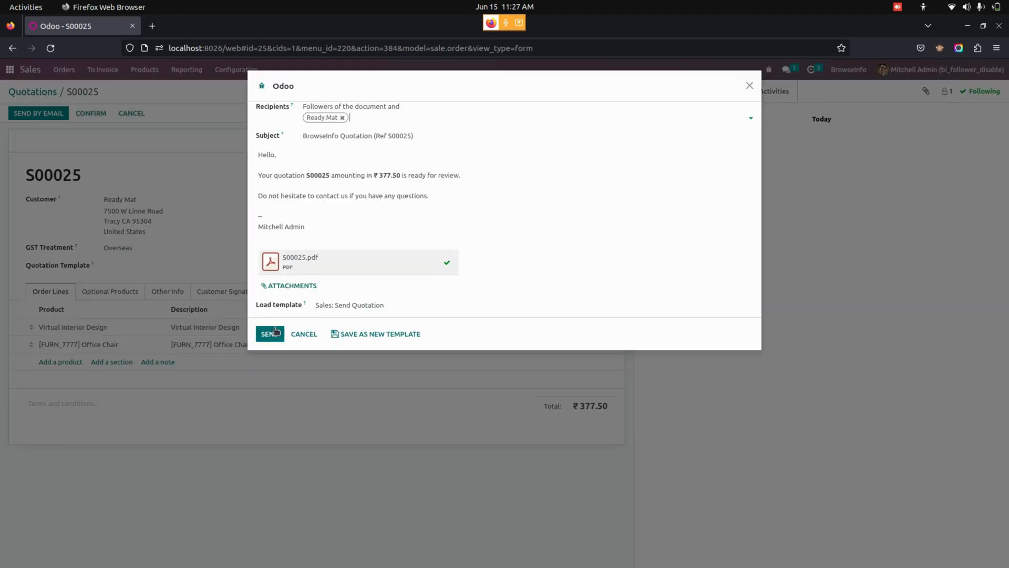
pyautogui.click(270, 333)
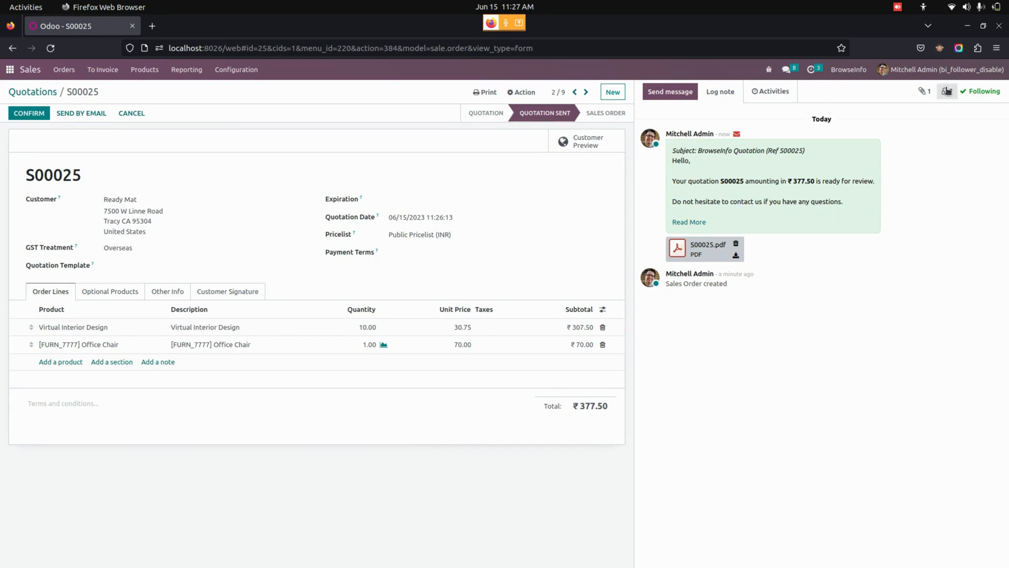
# Check S00025's followers, seeing Ready Mat added, then return to the apps screen
pyautogui.click(946, 90)
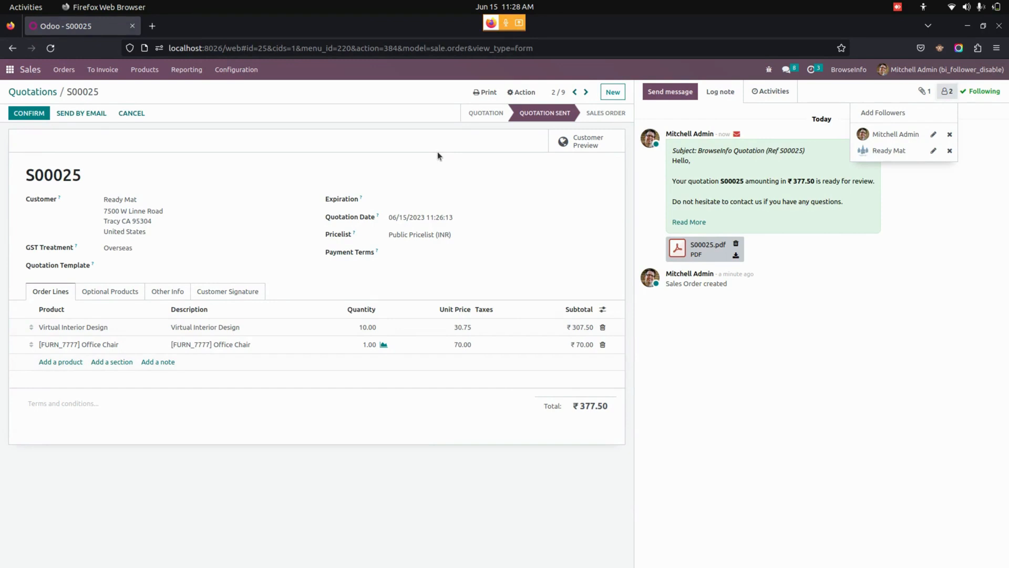
pyautogui.click(278, 154)
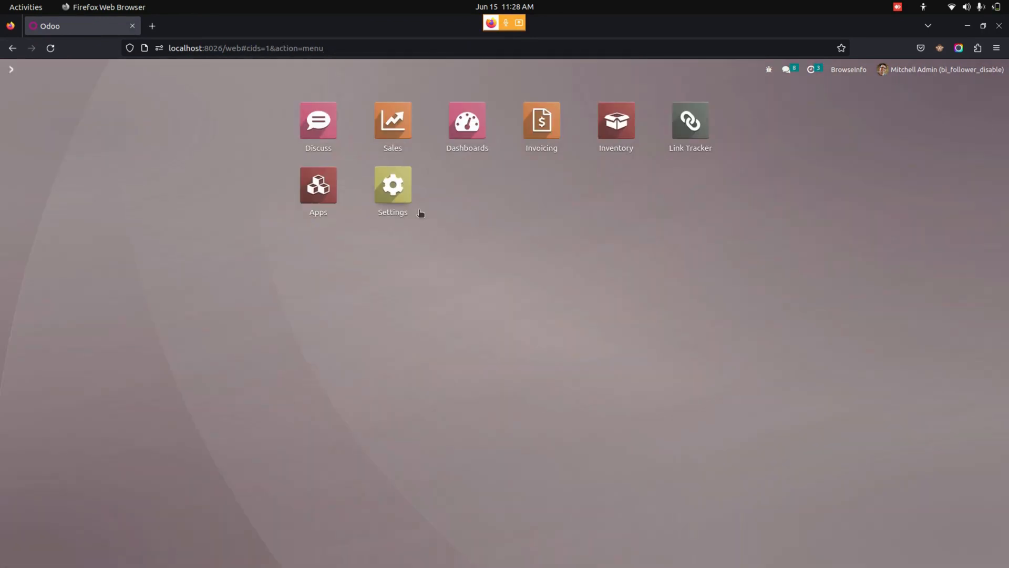
# Enable 'Stop adding a follower for send message' on the Mitchell Admin user record
pyautogui.click(392, 185)
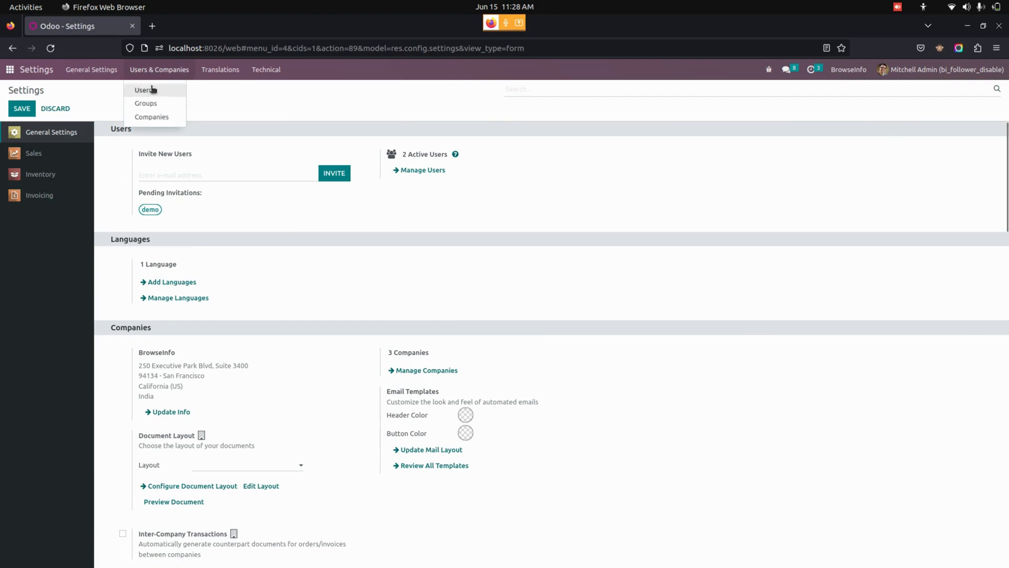
pyautogui.click(144, 89)
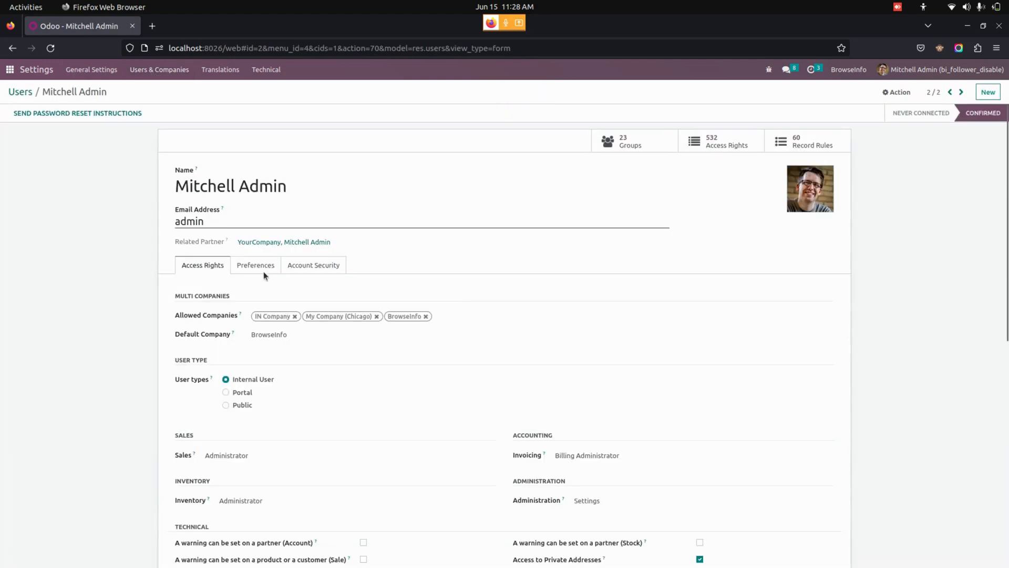
pyautogui.scroll(-3)
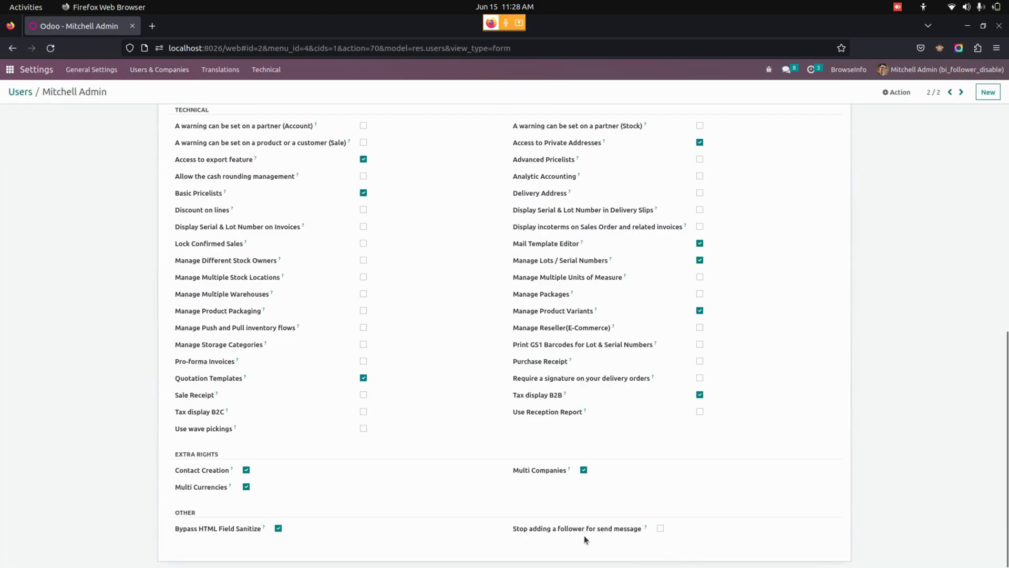
pyautogui.moveTo(549, 538)
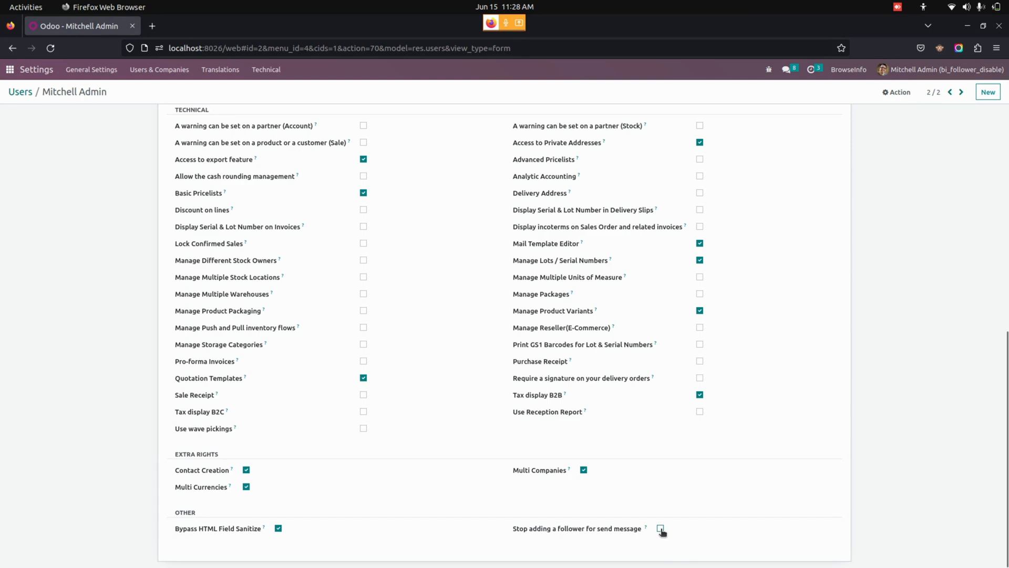
pyautogui.click(660, 528)
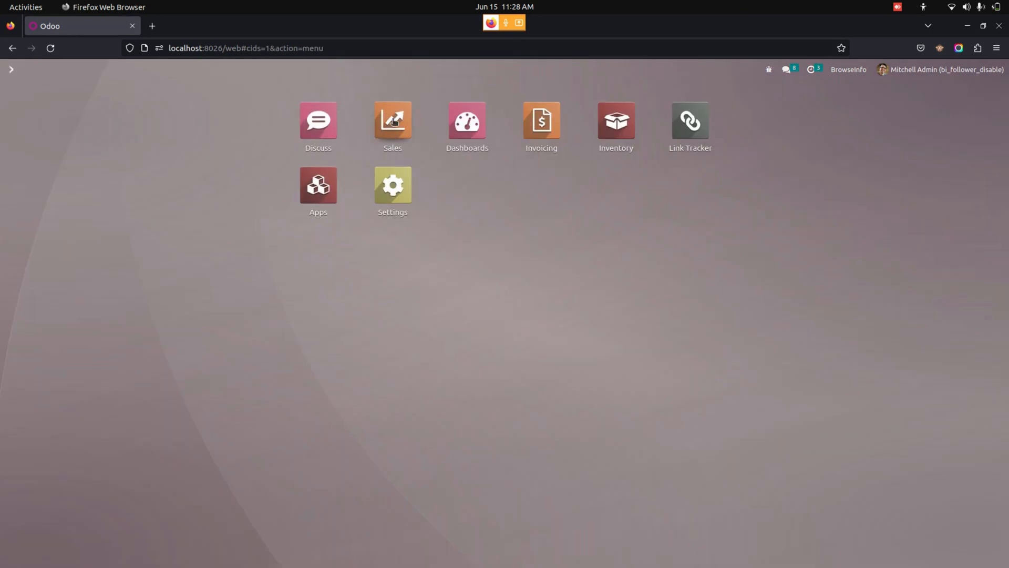
# Email quotation S00026 to Azure Interior and show its followers list
pyautogui.click(392, 120)
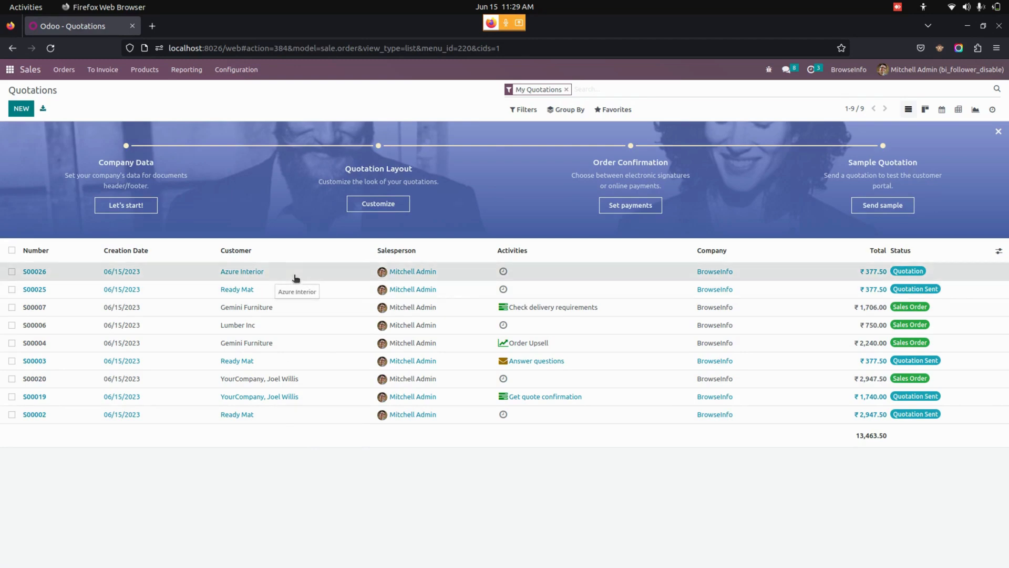
pyautogui.click(33, 272)
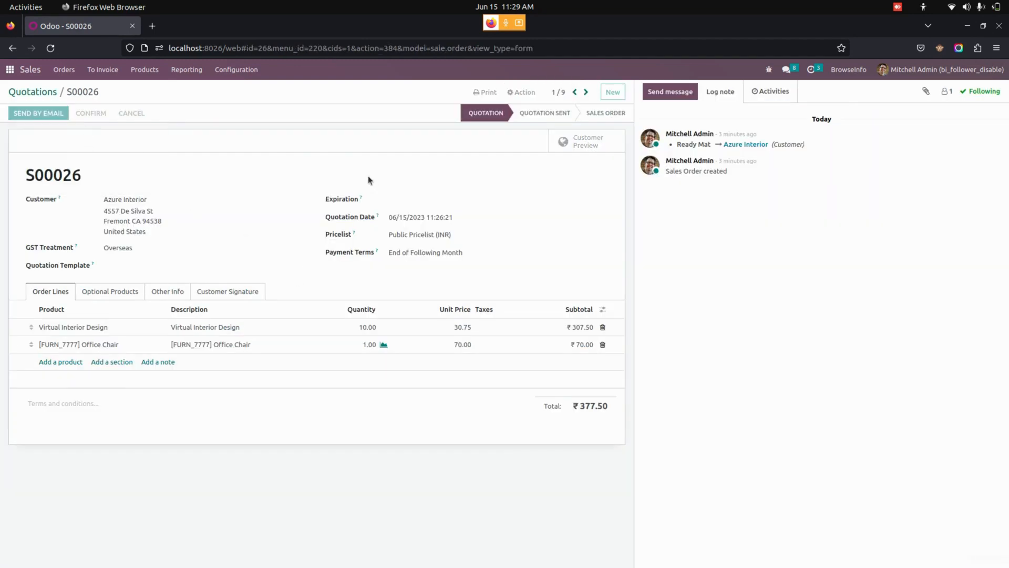
pyautogui.click(37, 112)
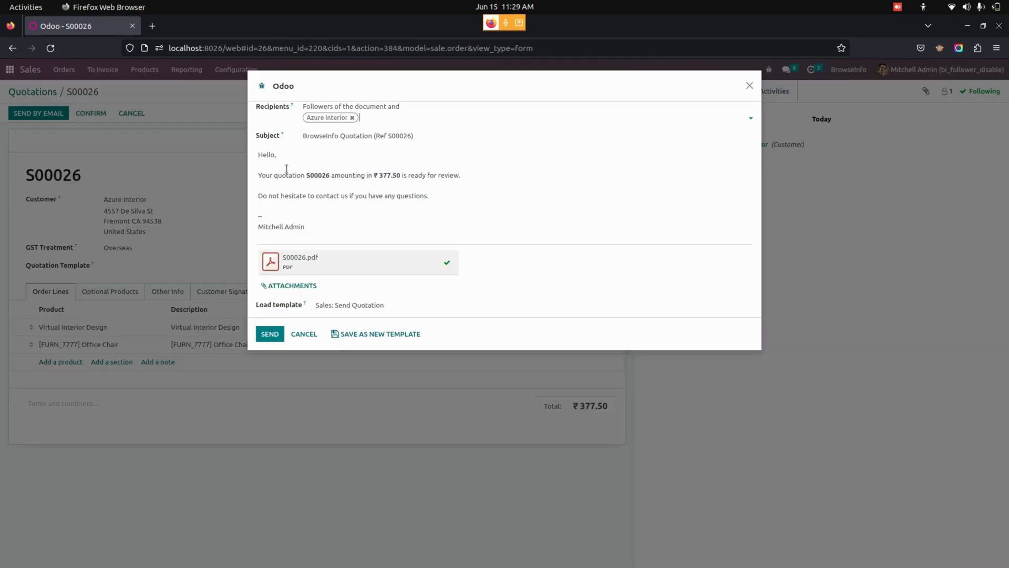
pyautogui.click(270, 333)
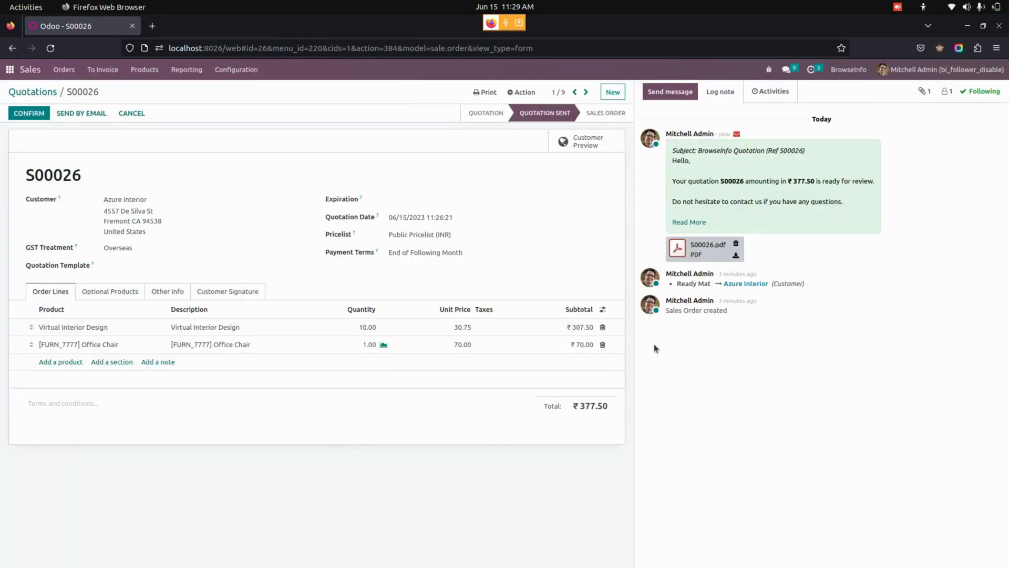
pyautogui.click(947, 92)
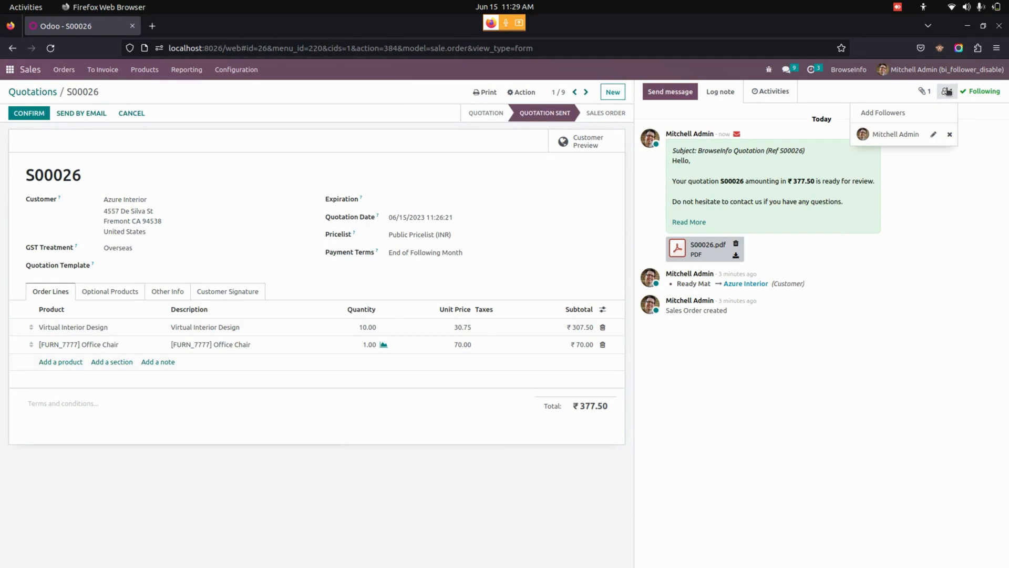
# Confirm S00026 has only Mitchell Admin following and return to the apps screen
pyautogui.click(9, 69)
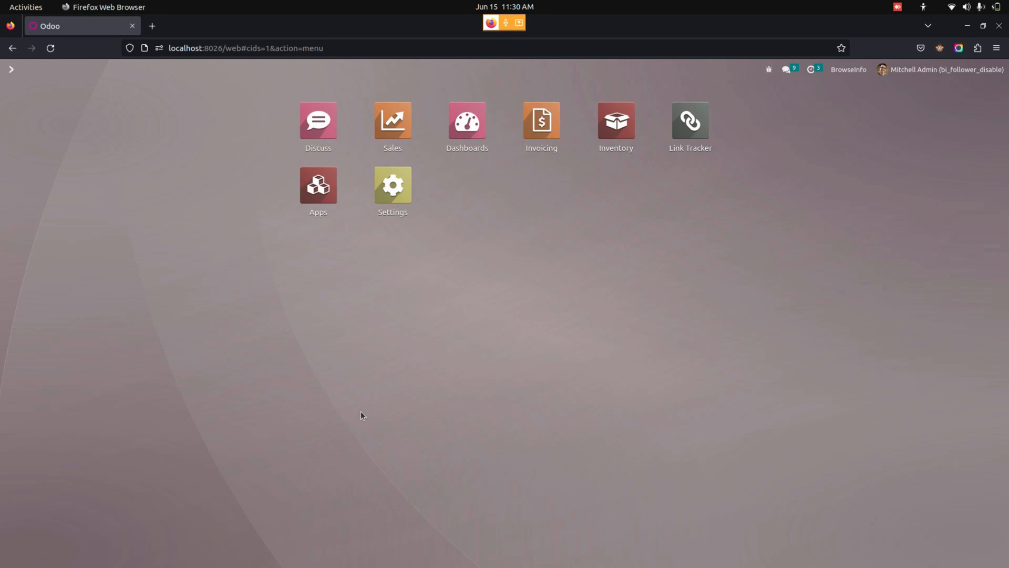
pyautogui.moveTo(364, 412)
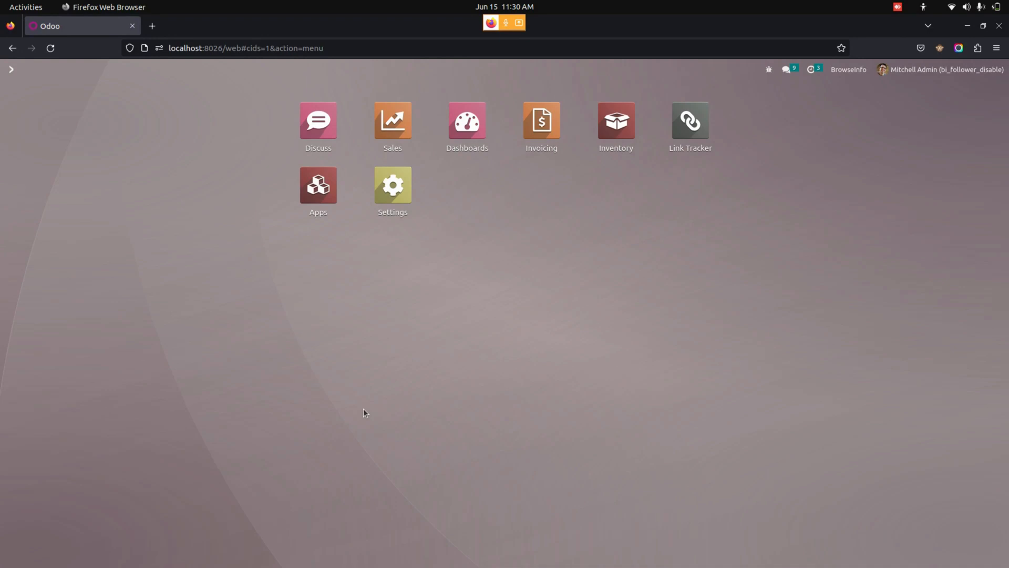